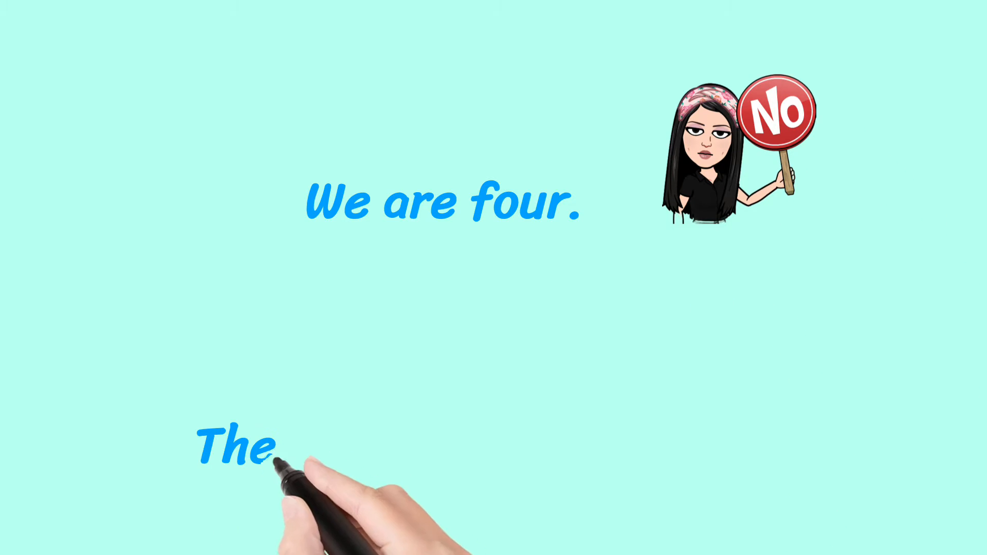
pyautogui.write('There are four of')
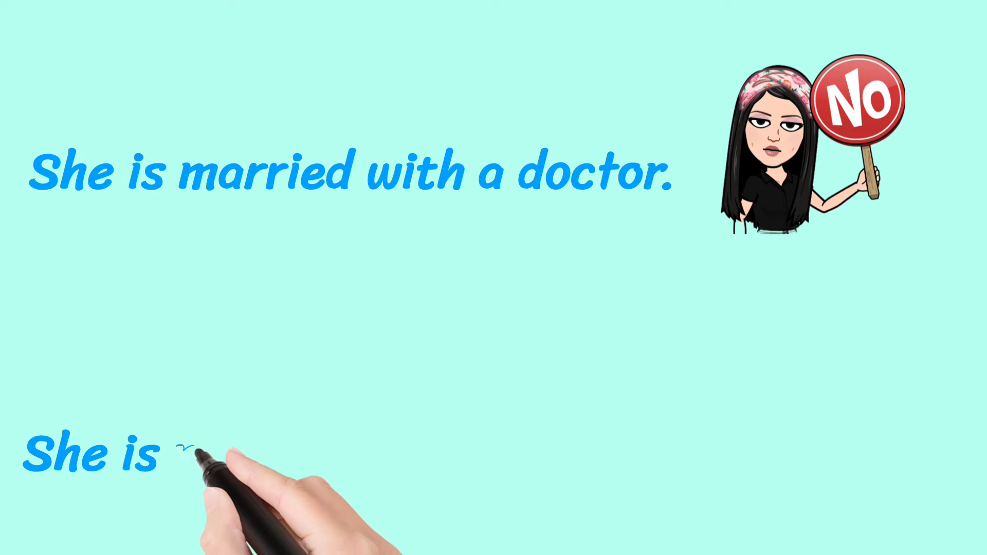
pyautogui.write('married to a d')
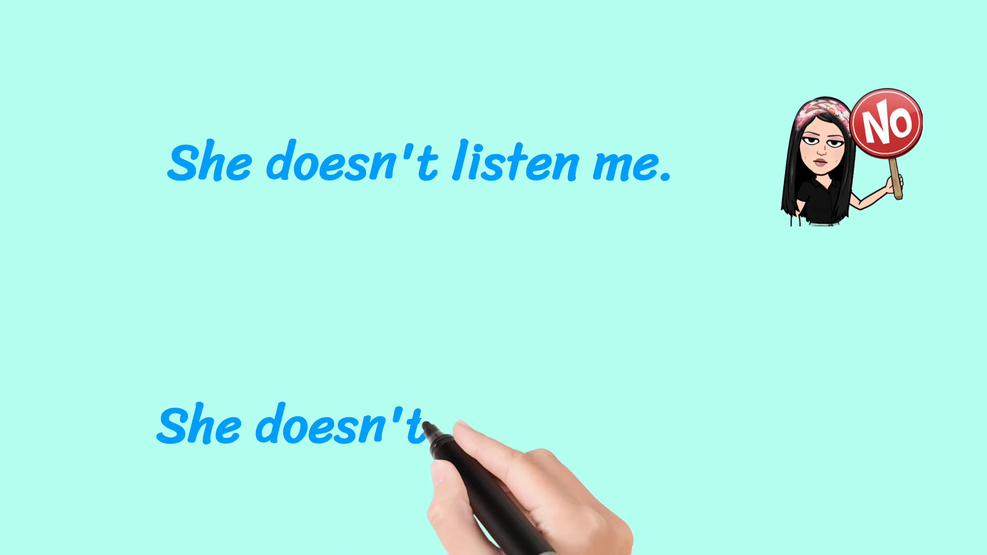
pyautogui.write('listen to me.')
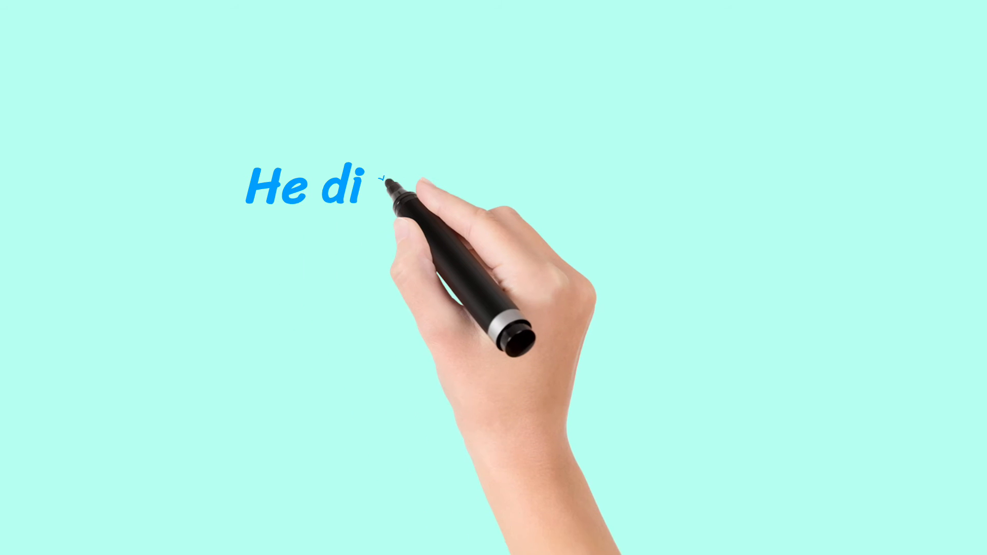
pyautogui.write('d a mistake')
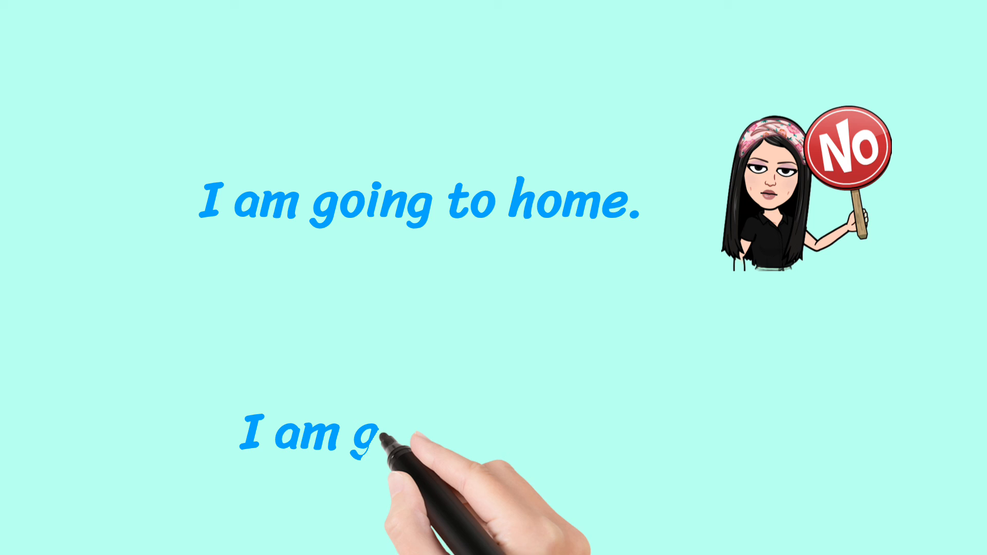
pyautogui.write('going home')
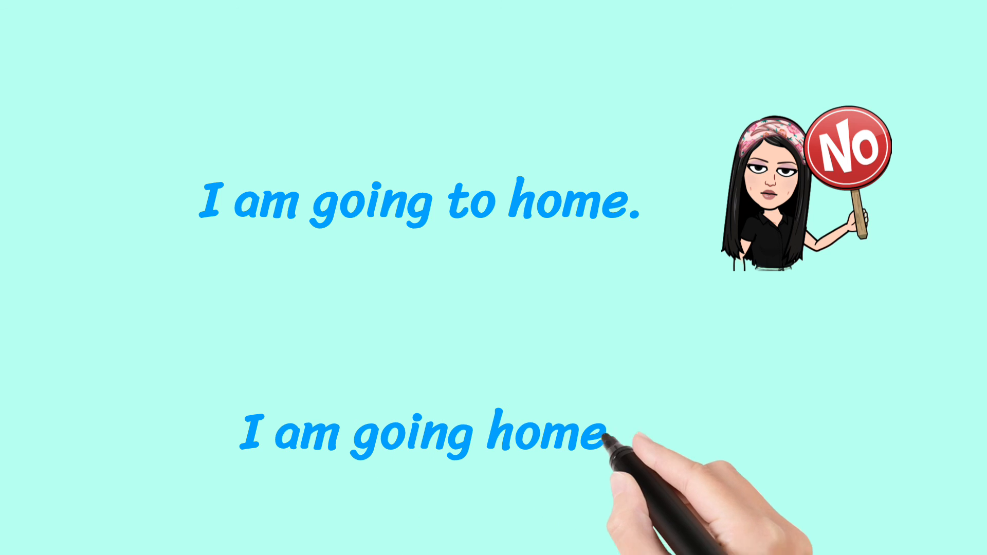